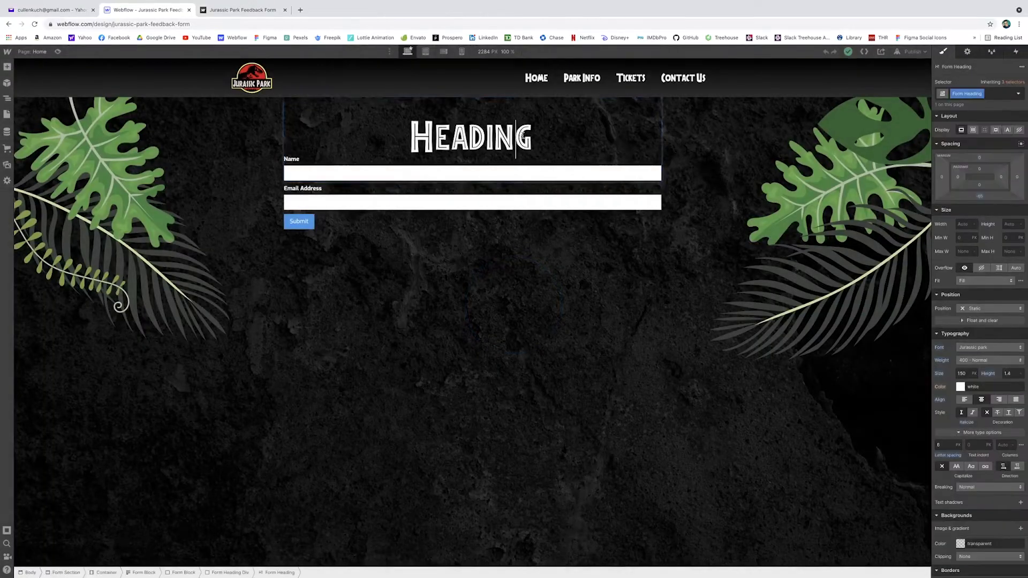
pyautogui.write('How are')
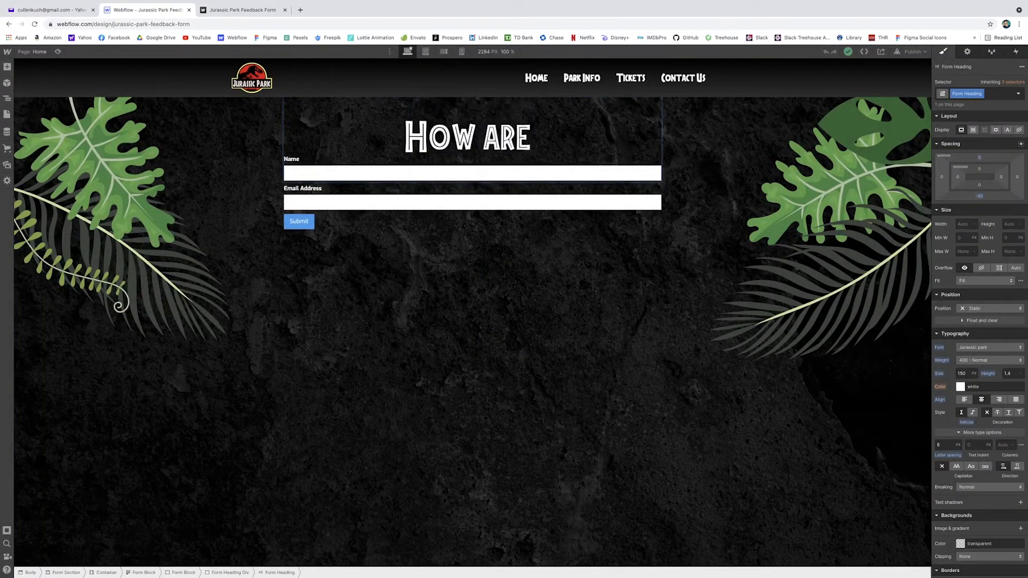